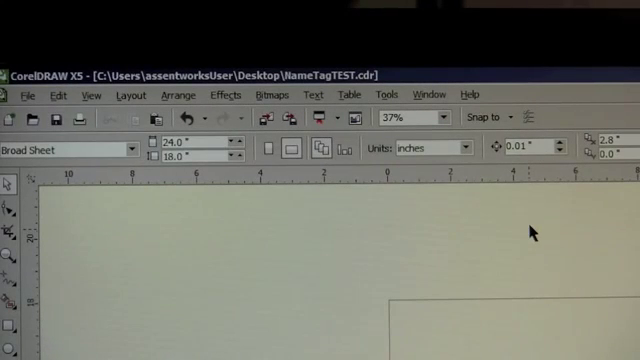
pyautogui.moveTo(445, 265)
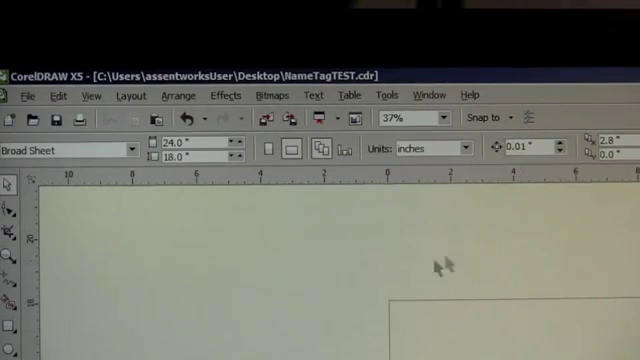
pyautogui.moveTo(298, 245)
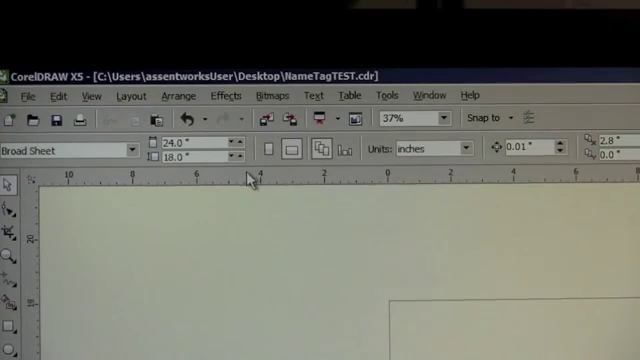
pyautogui.moveTo(195, 147)
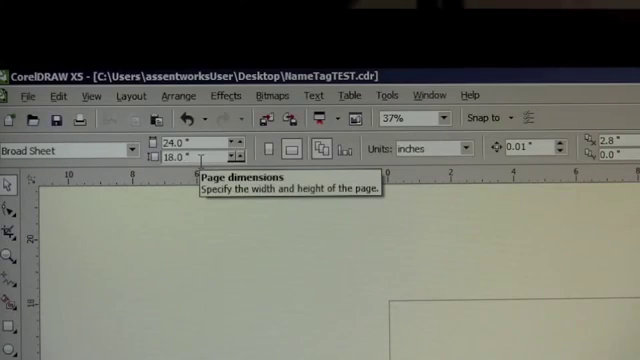
pyautogui.moveTo(250, 252)
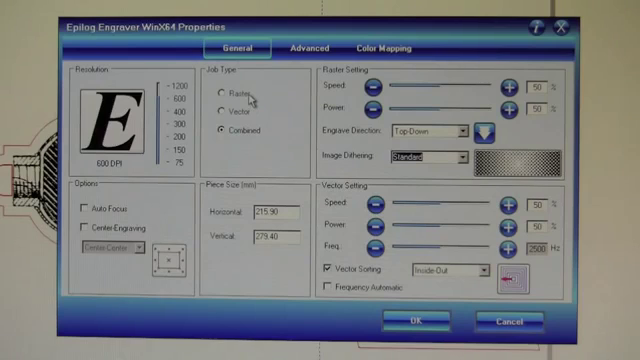
pyautogui.moveTo(235, 115)
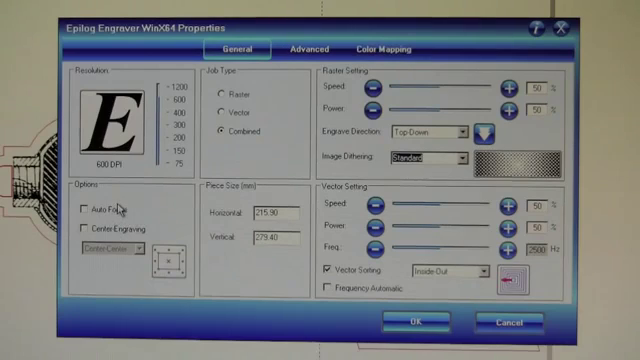
# Turn on Auto Focus for the combined job with a 609.6 x 457.2 mm piece size
pyautogui.click(85, 209)
pyautogui.write('457.2')
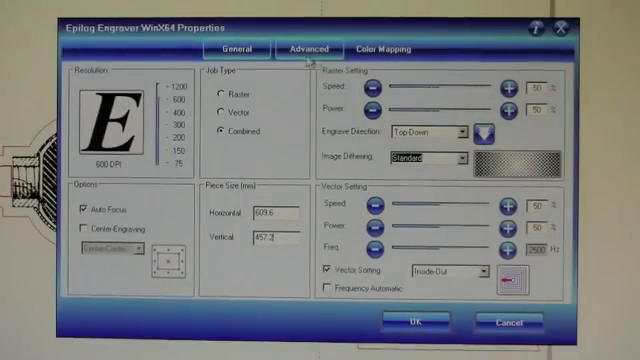
pyautogui.click(385, 48)
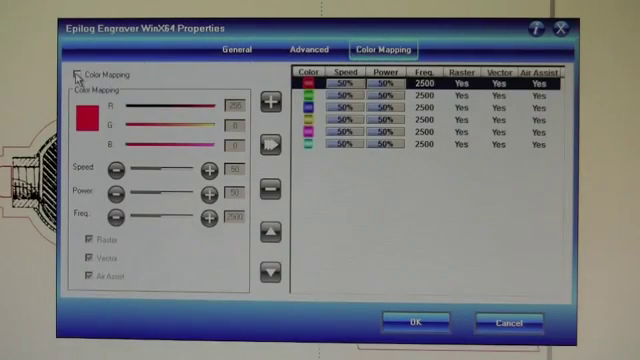
# Enable colour mapping and make red vector-only at 75% power with a lowered frequency
pyautogui.click(80, 72)
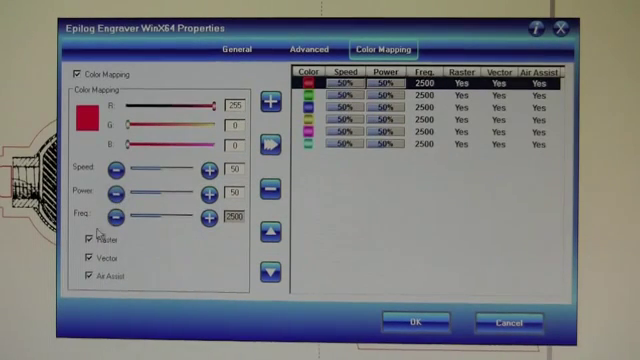
pyautogui.click(89, 237)
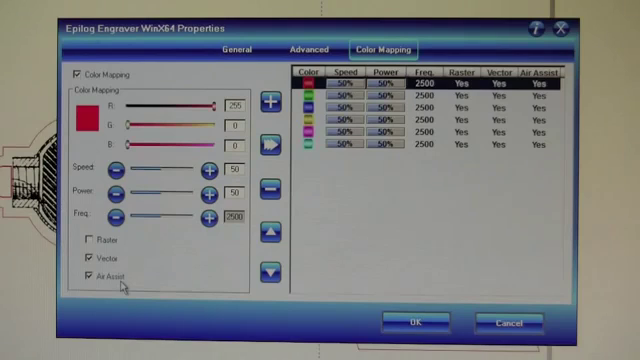
pyautogui.moveTo(155, 185)
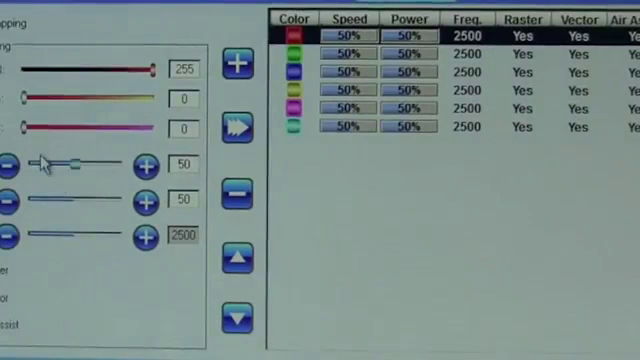
pyautogui.moveTo(100, 92)
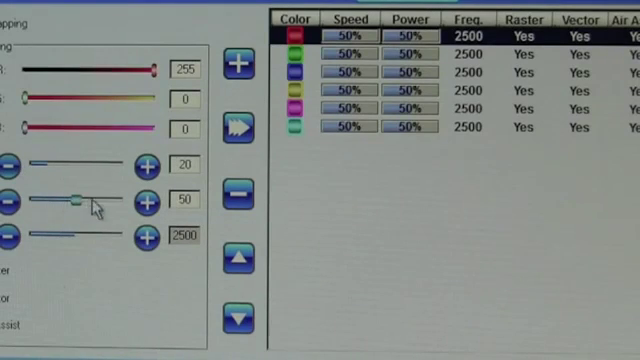
pyautogui.moveTo(75, 200); pyautogui.dragTo(98, 200)
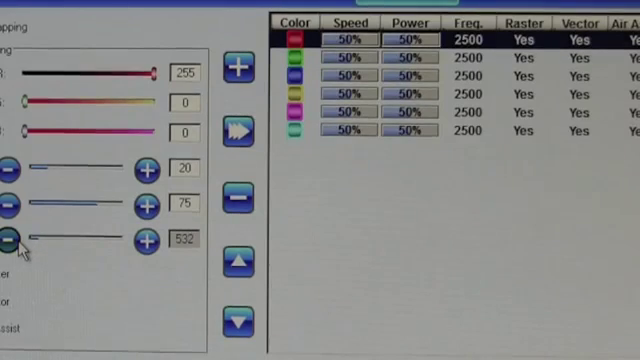
pyautogui.click(10, 240)
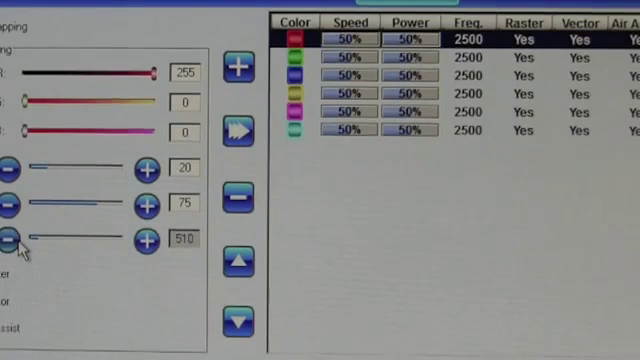
pyautogui.click(11, 240)
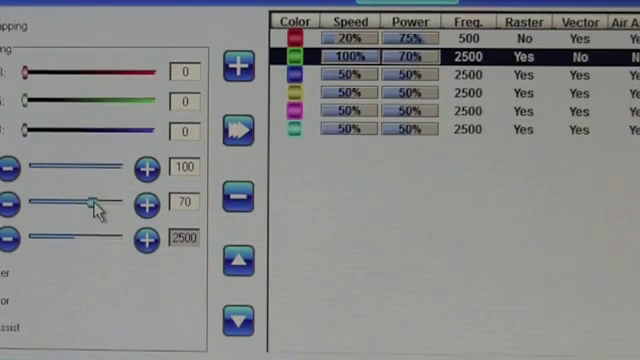
# Set black to raster only at 85% power with vector cutting turned off
pyautogui.moveTo(85, 196); pyautogui.dragTo(95, 196)
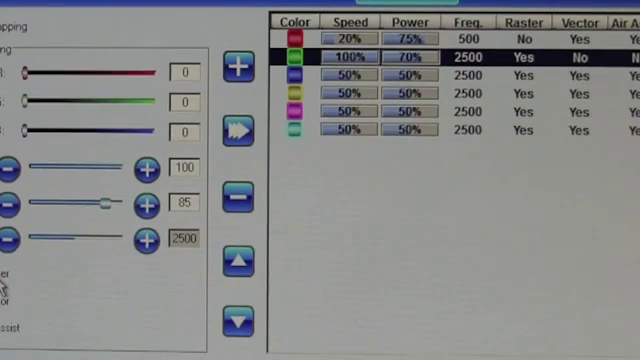
pyautogui.click(238, 132)
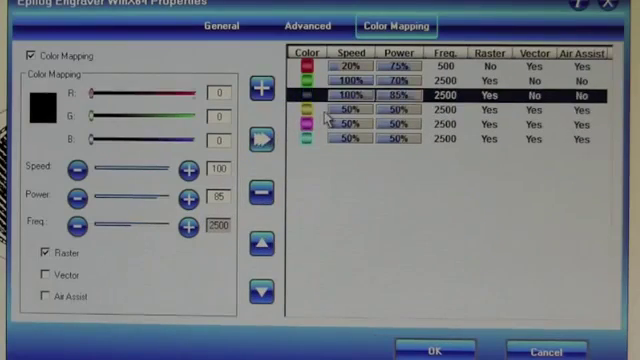
pyautogui.click(350, 125)
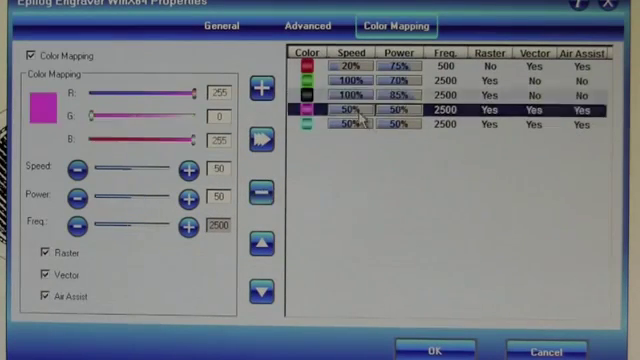